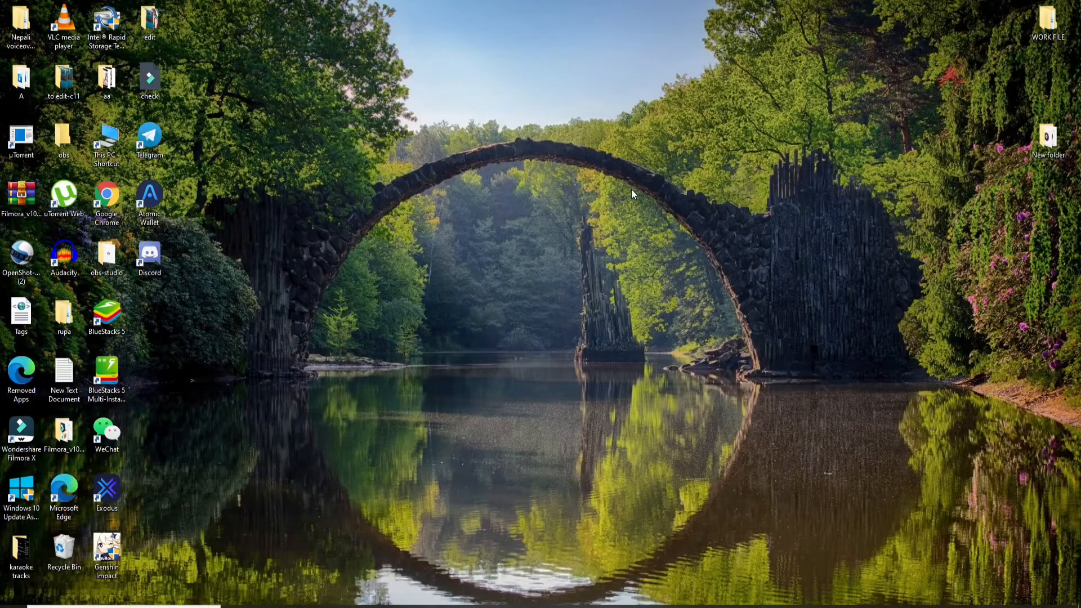
mouse_move(263, 224)
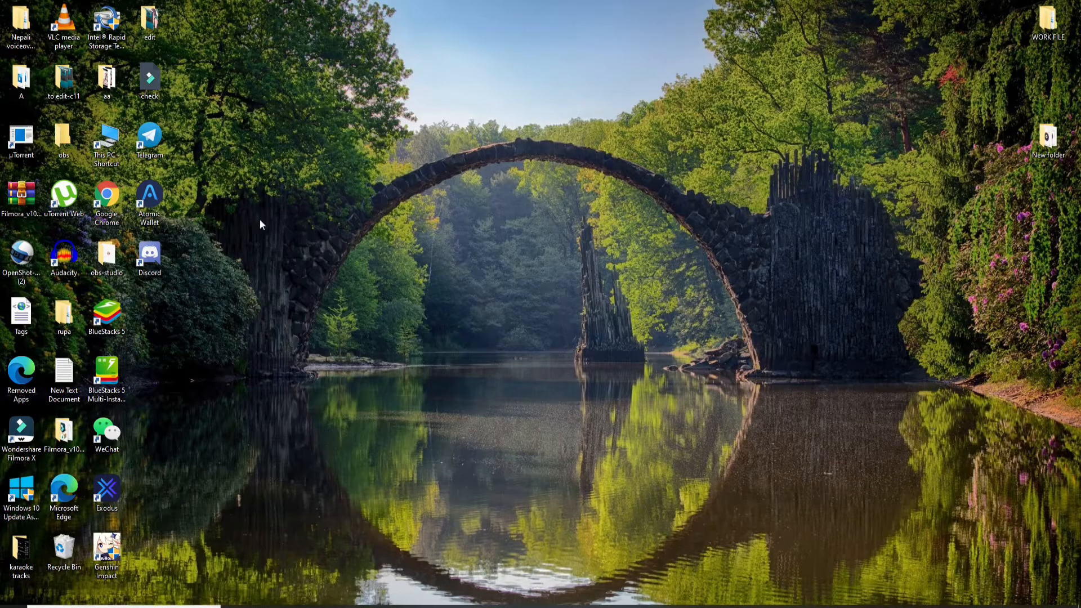
- Launch Atomic Wallet and create a new wallet with a confirmed password, revealing the 12-word backup phrase
click(149, 201)
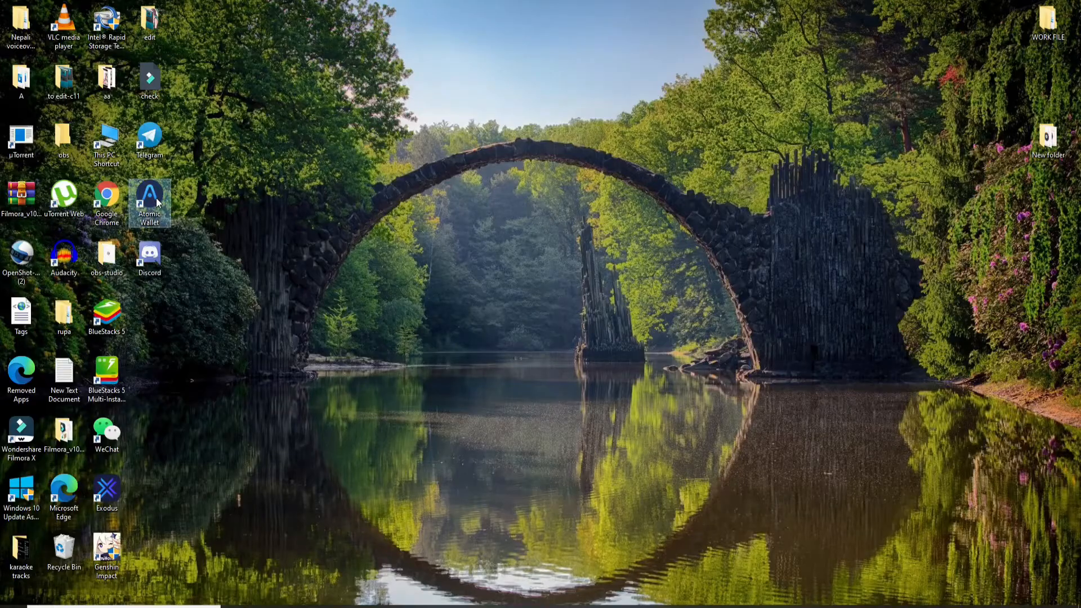
double_click(150, 200)
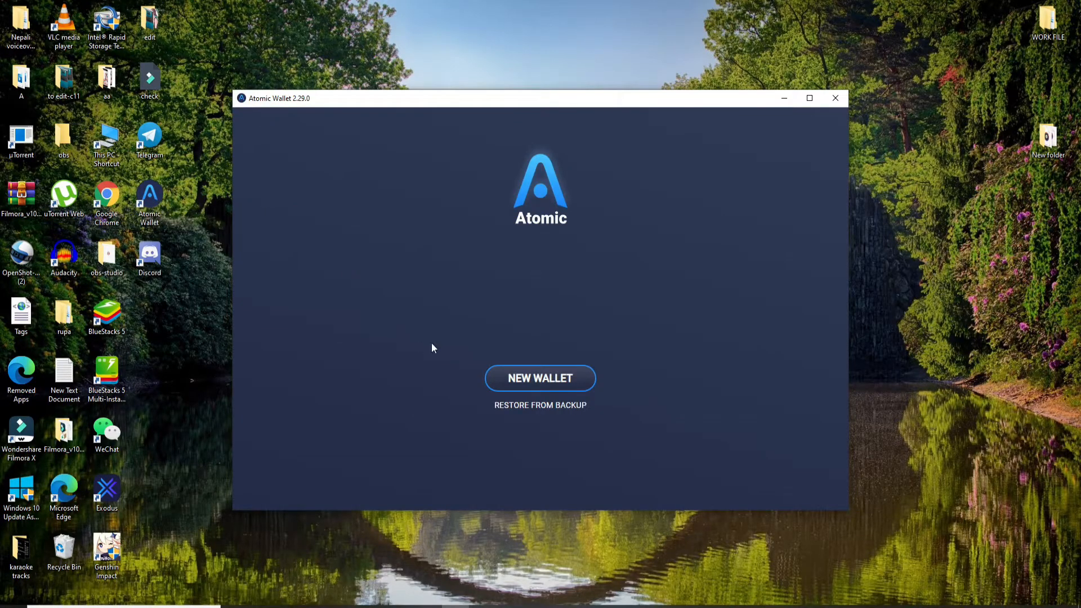
click(540, 378)
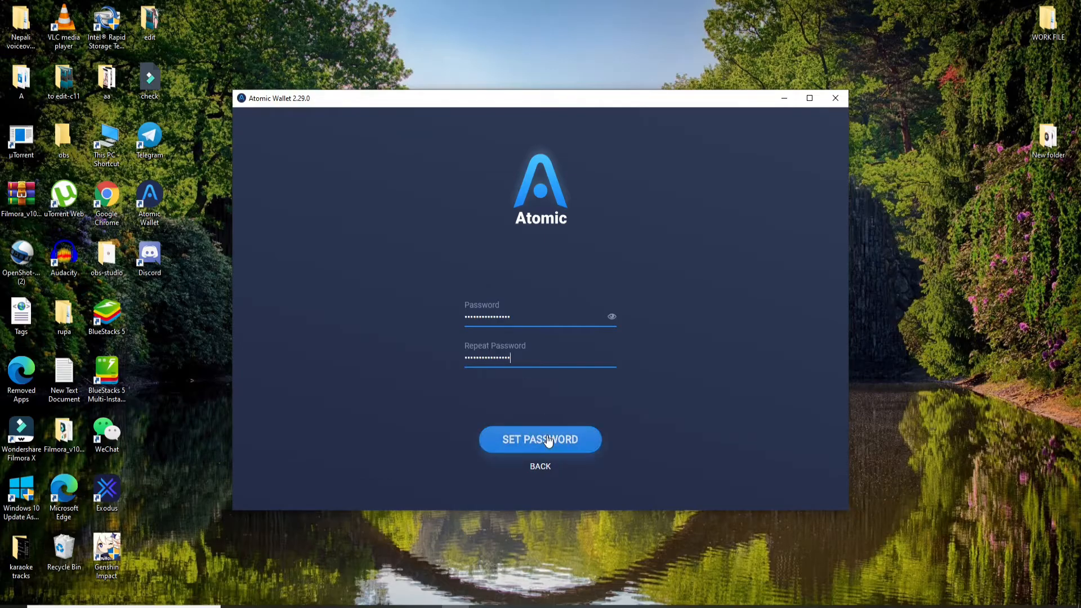
click(540, 439)
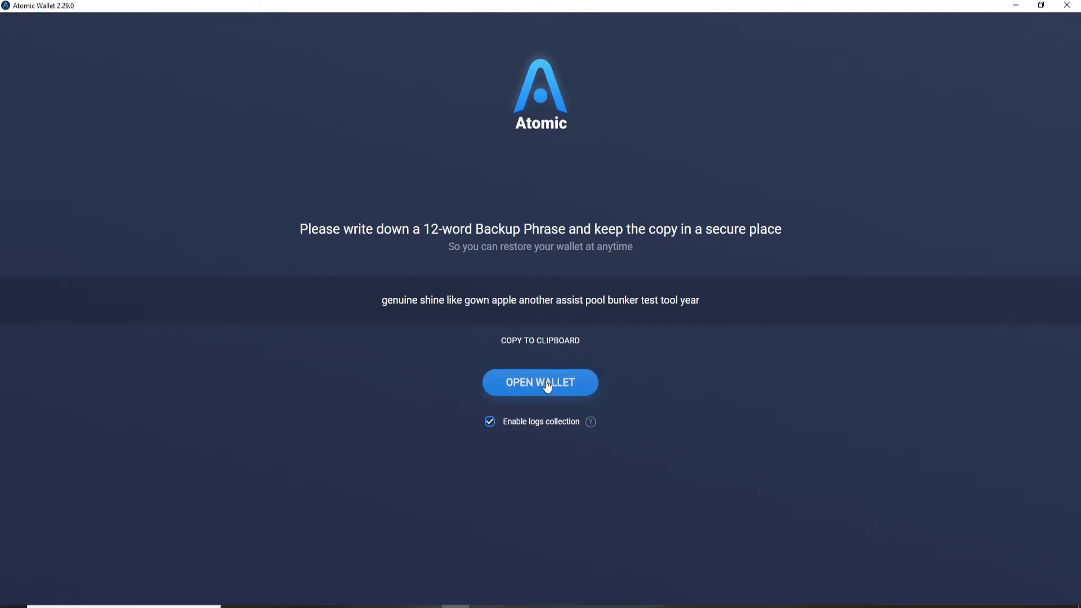
- Enter the new wallet's zero-balance coin list, then switch to the ETH-to-BTC Instant Exchange screen
click(539, 382)
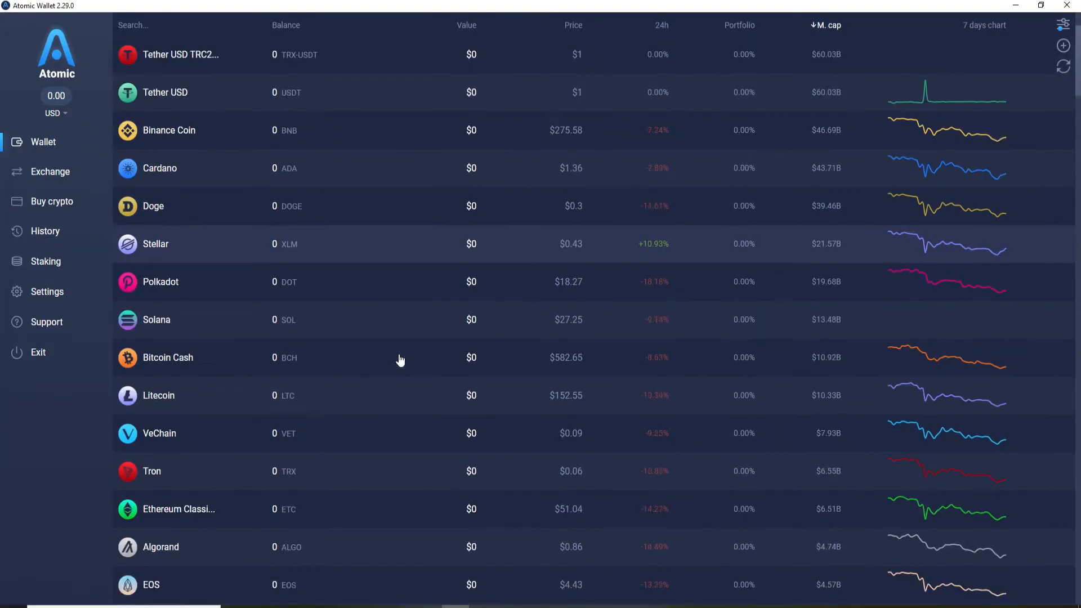
scroll(up, 3)
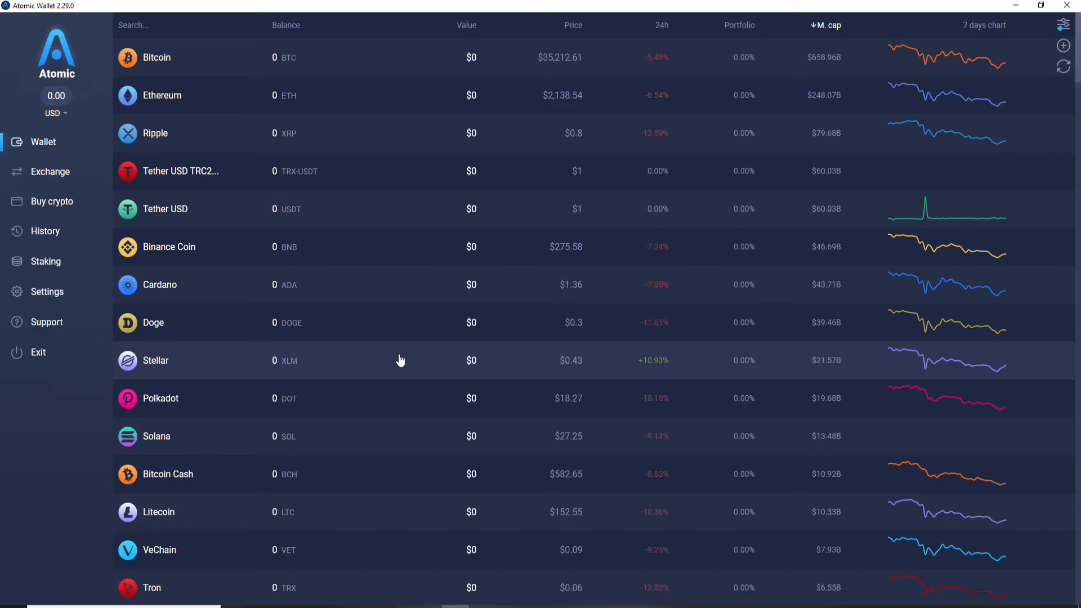
mouse_move(353, 222)
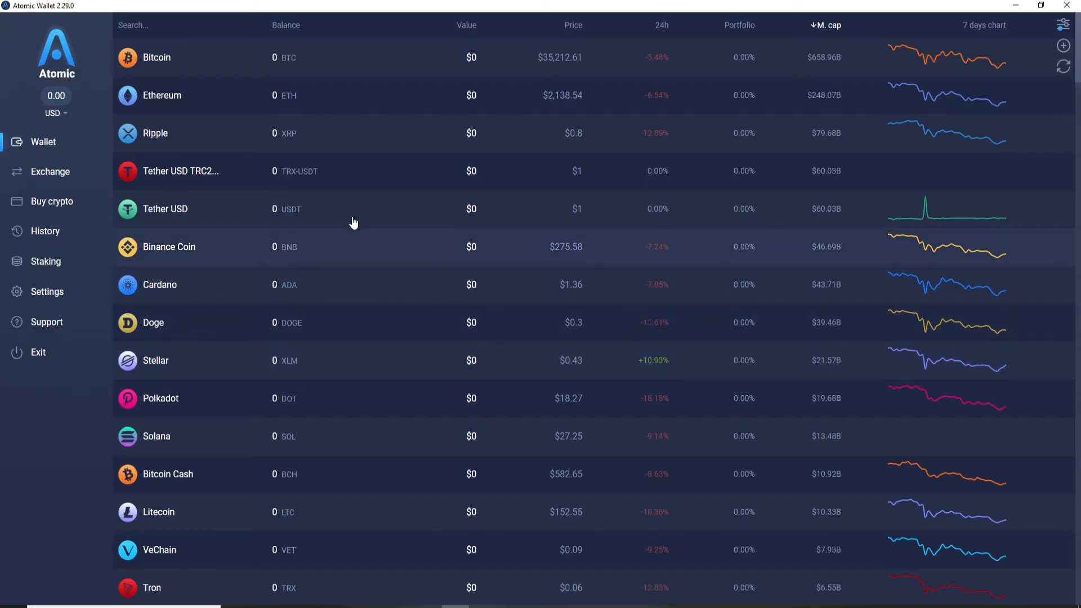
mouse_move(518, 300)
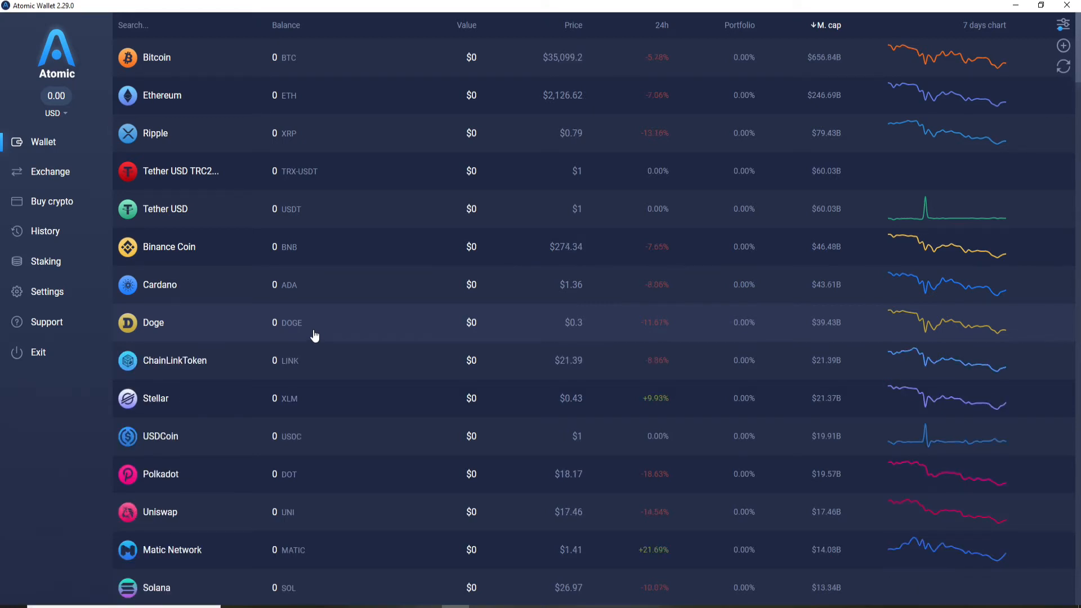
mouse_move(372, 302)
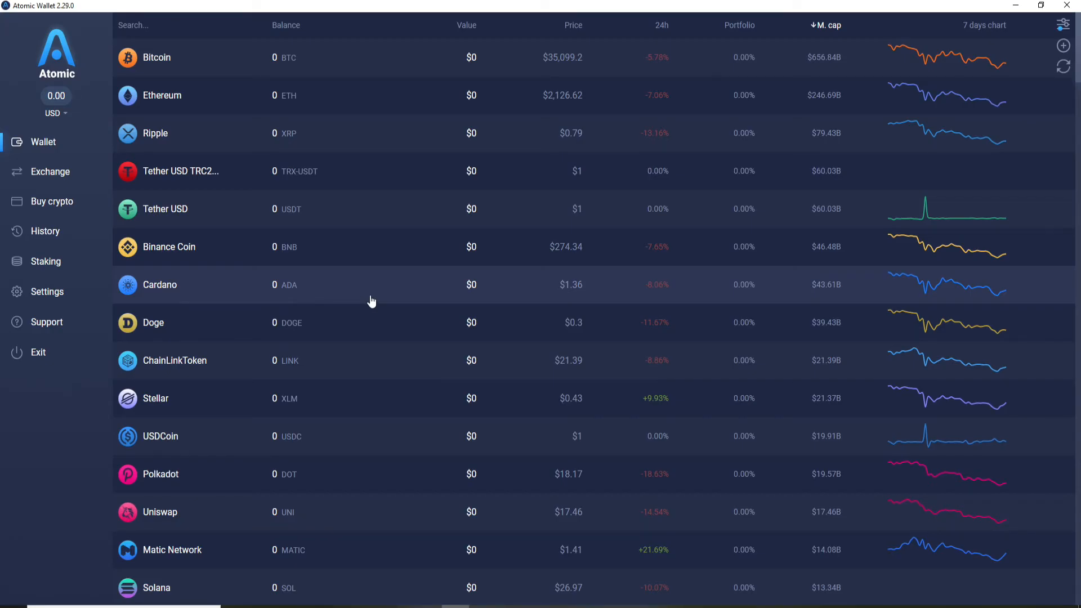
click(50, 171)
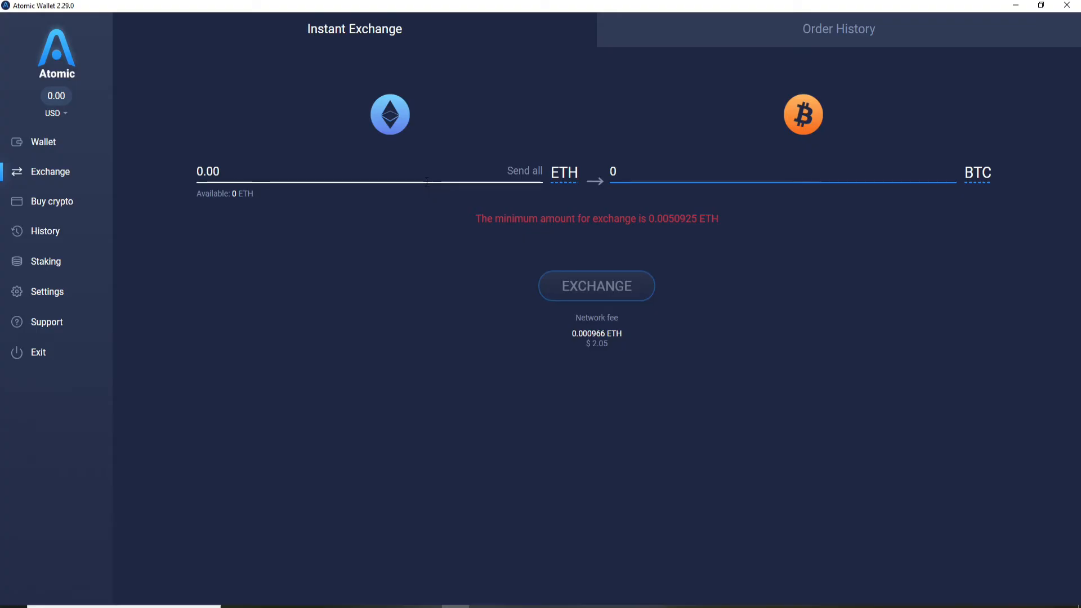